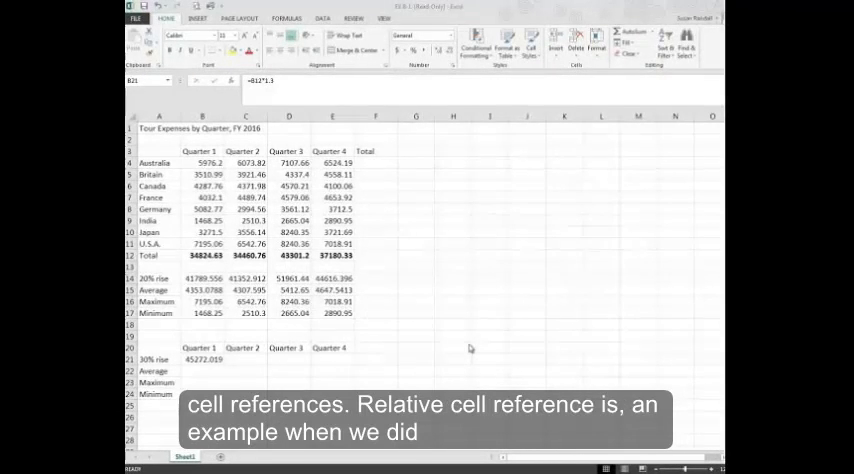
- Copy the Quarter 1 30% rise formula from B21 into C21:E21
click(202, 359)
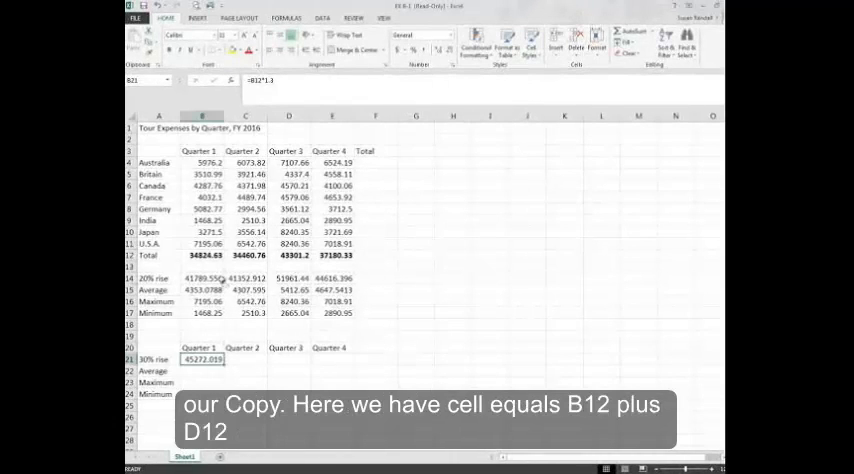
click(202, 277)
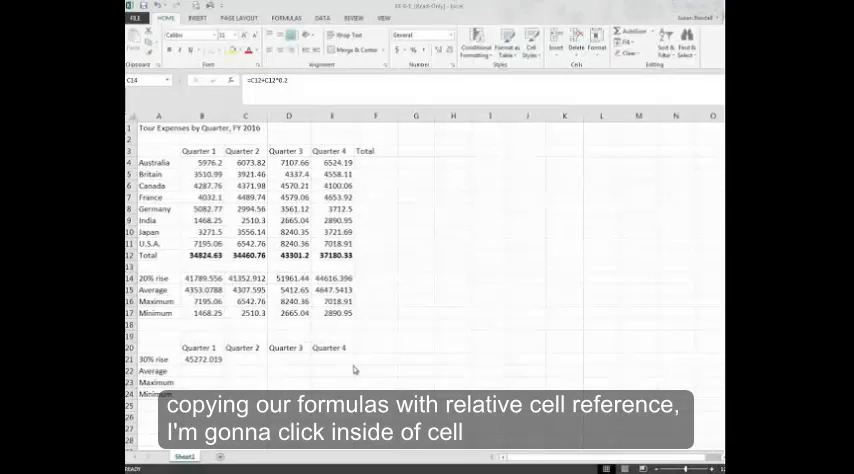
mouse_move(202, 385)
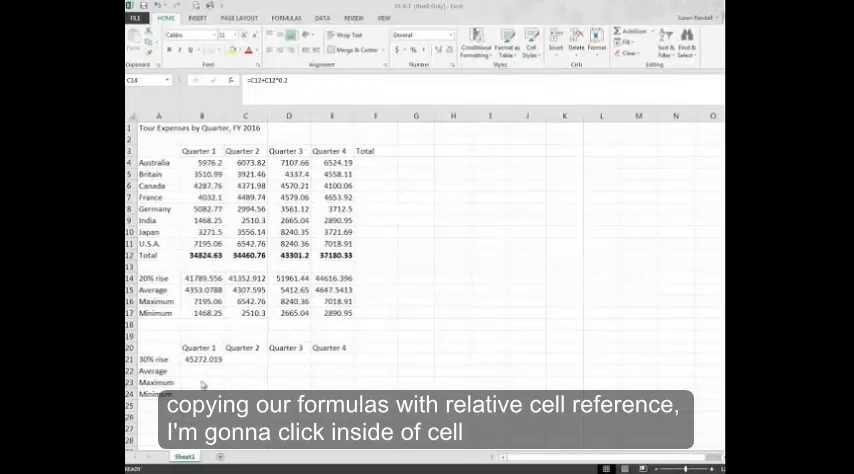
click(202, 358)
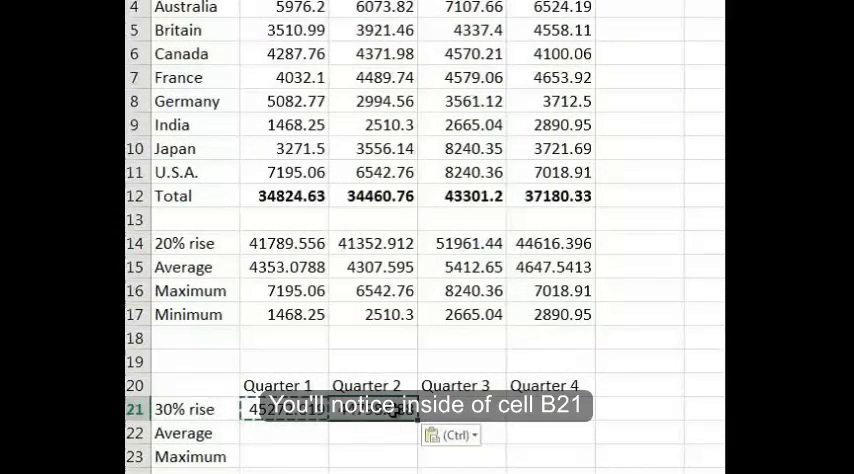
mouse_move(433, 88)
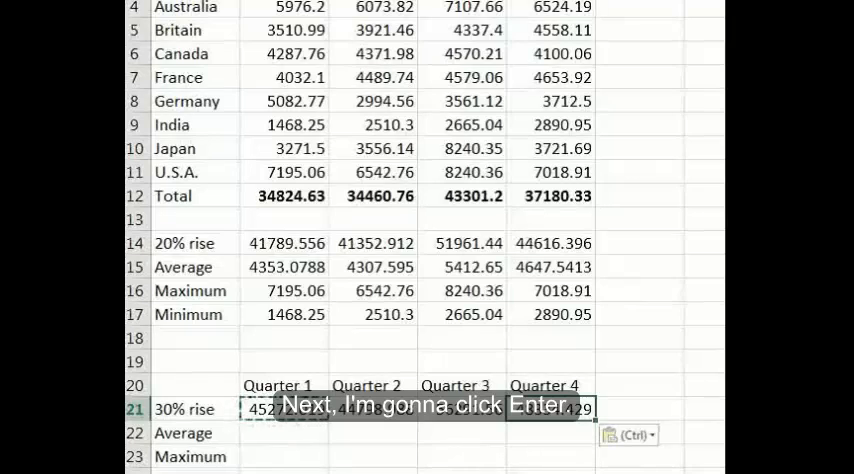
key(enter)
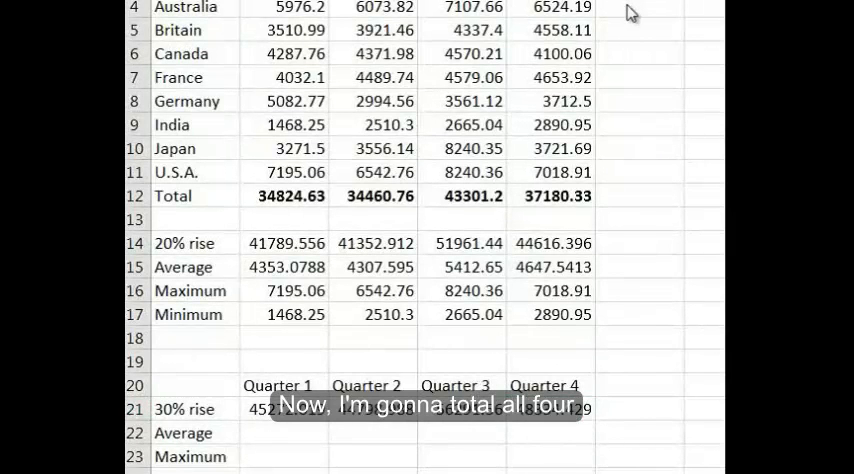
mouse_move(615, 22)
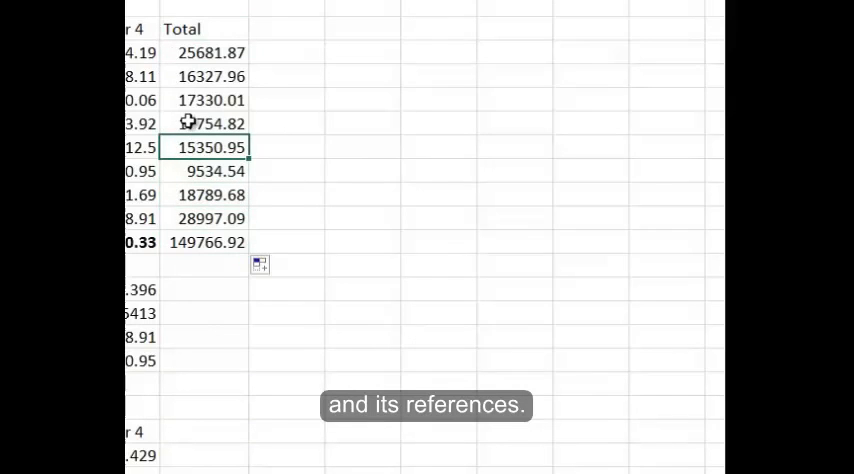
- Check the SUM formulas in two countries' Total cells
click(207, 76)
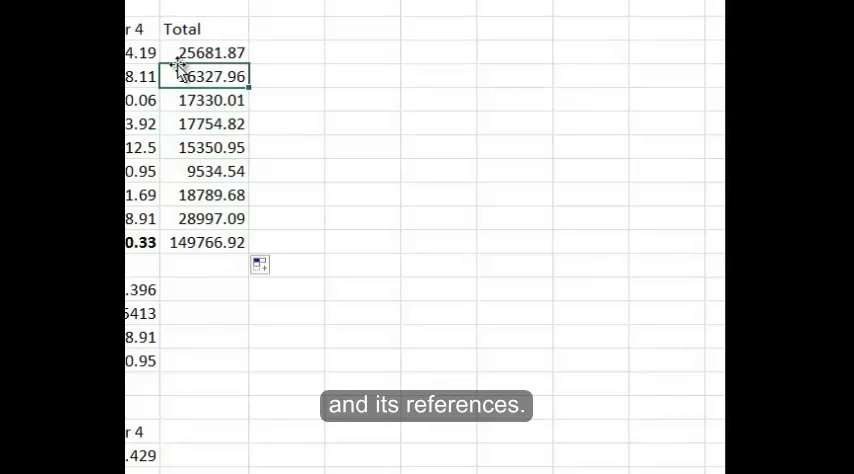
click(211, 52)
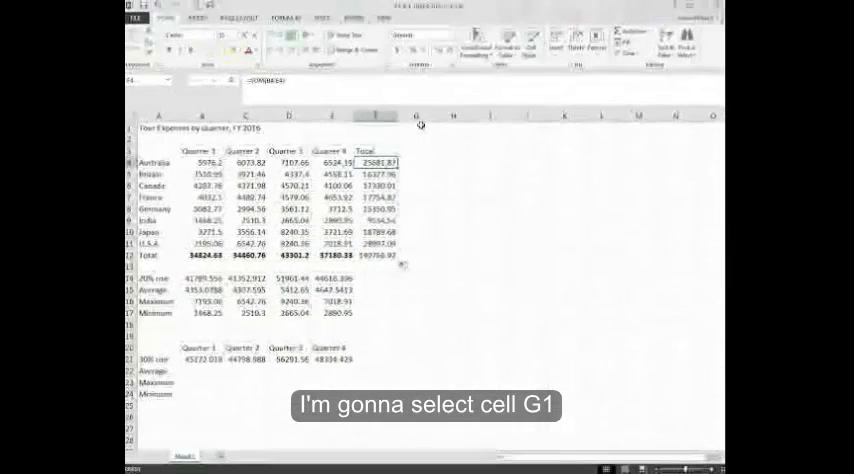
- Enter 'Change' in G1 with 1.1 below it, and start the 'What if?' heading in H3
click(415, 128)
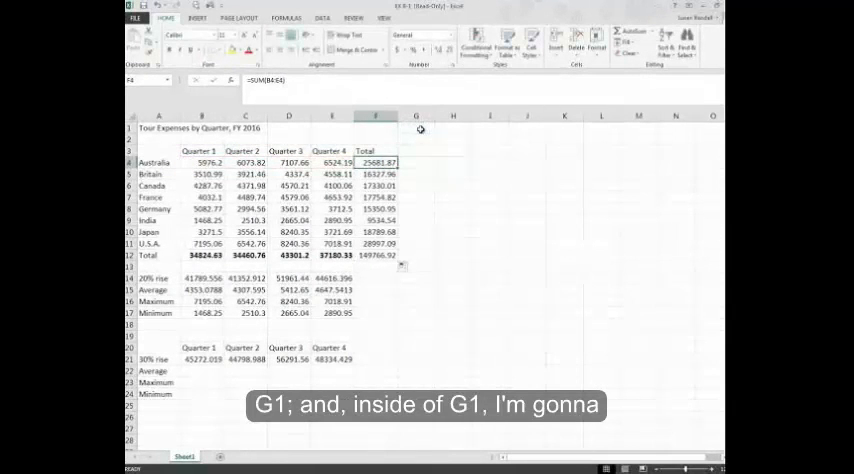
click(416, 128)
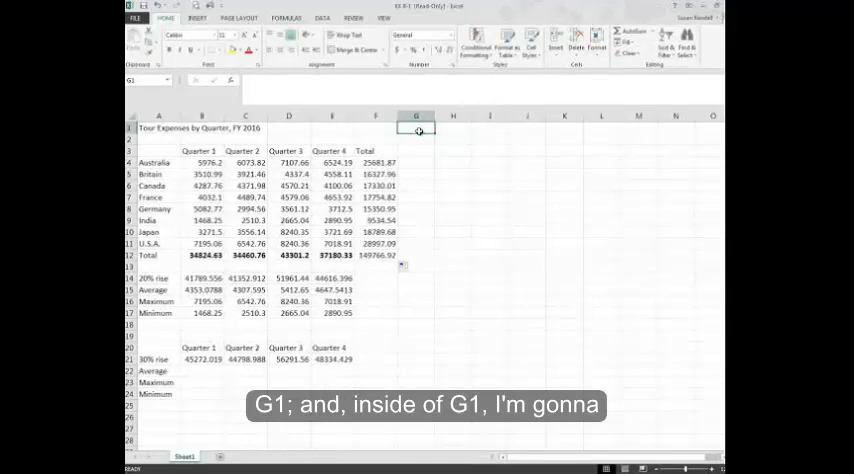
text(Change)
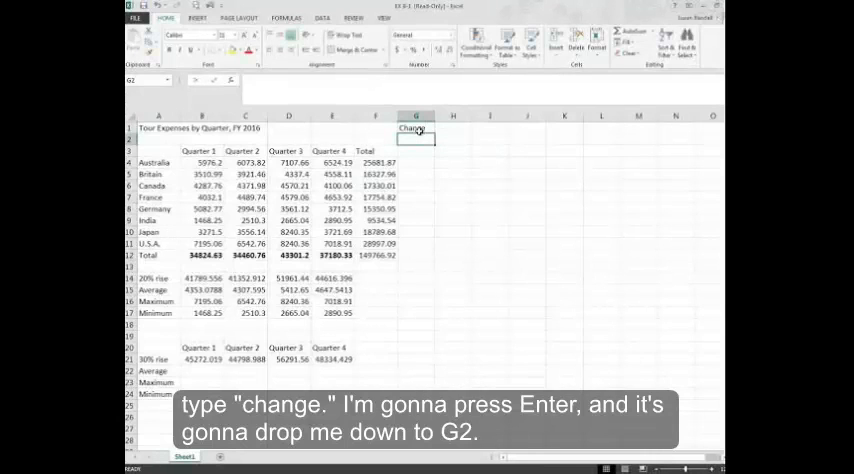
key(enter)
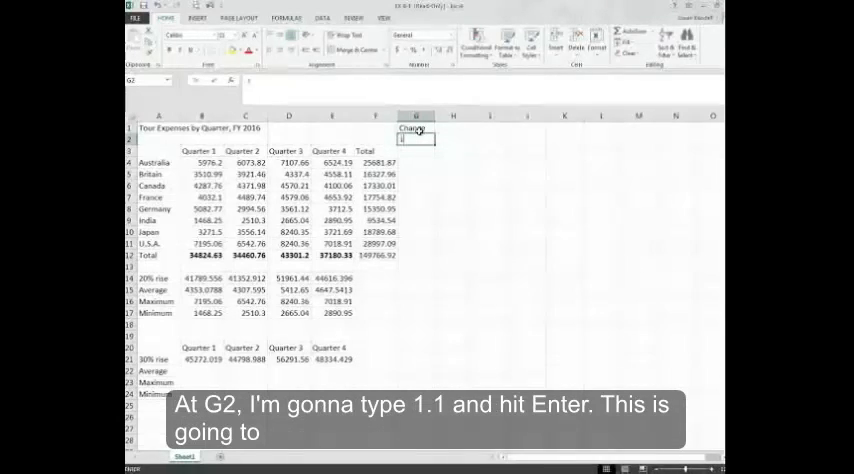
text(1.1)
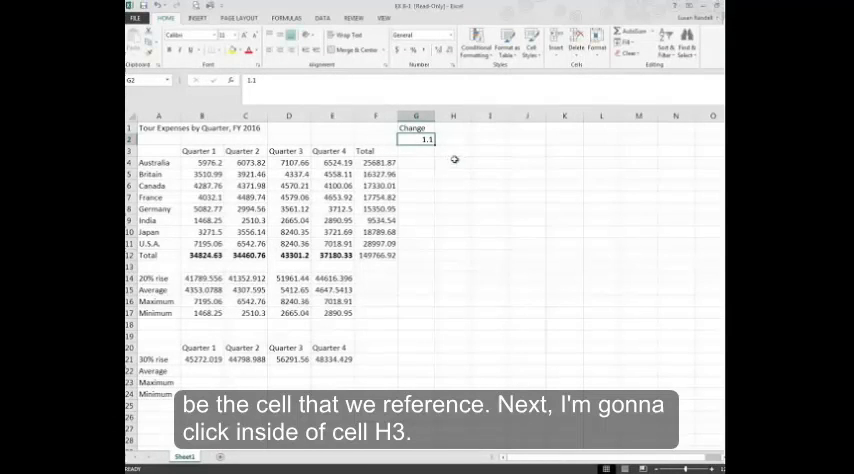
click(453, 138)
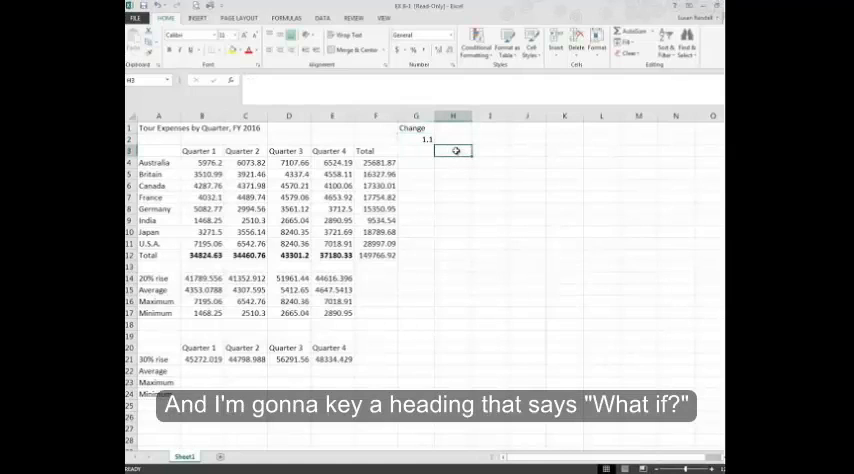
text(What if?)
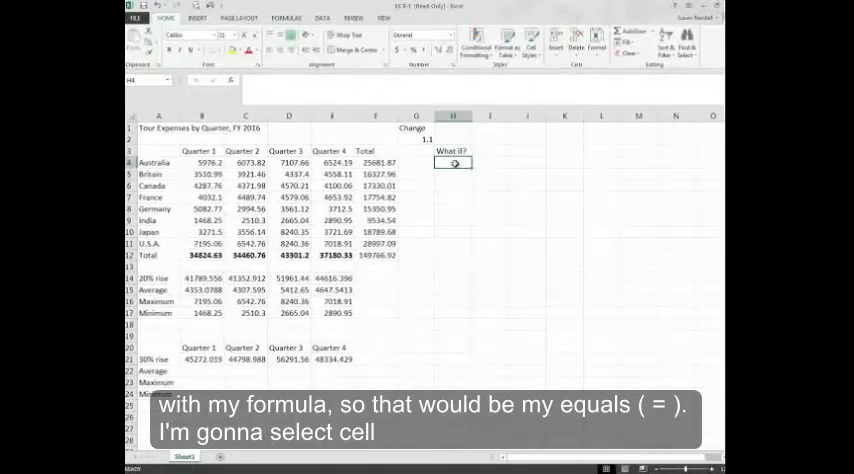
- Enter =F4*G2 in H4 for Australia and fill it down to H11
text(=F4*)
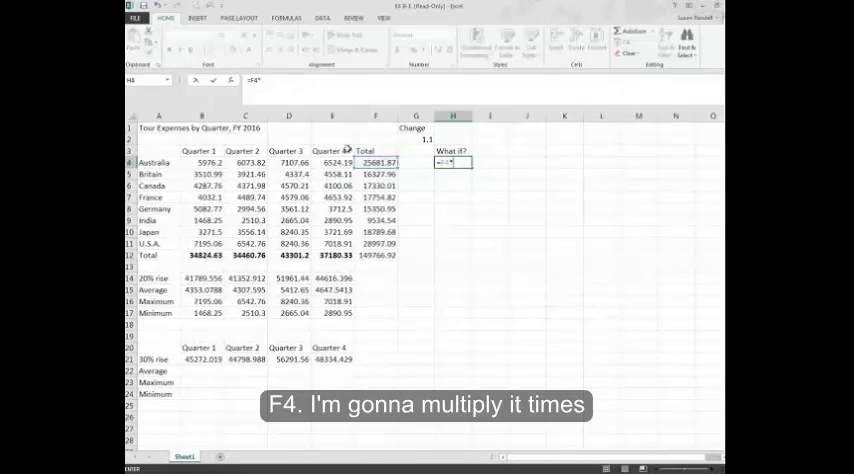
click(415, 128)
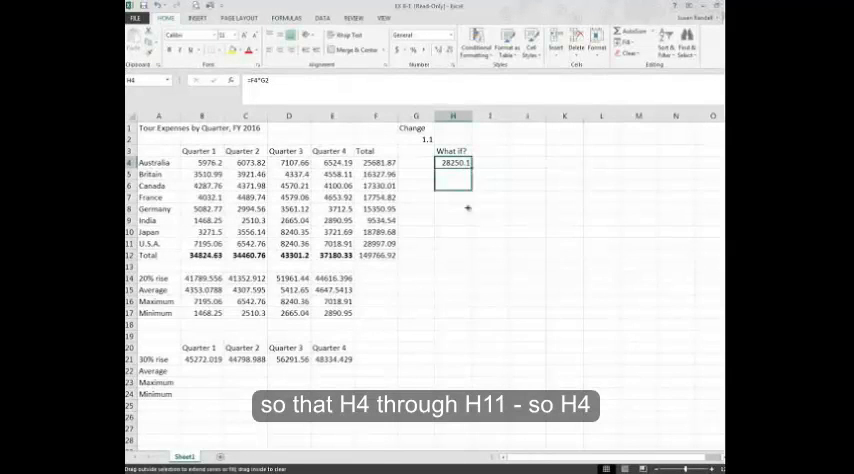
drag(453, 162, 453, 244)
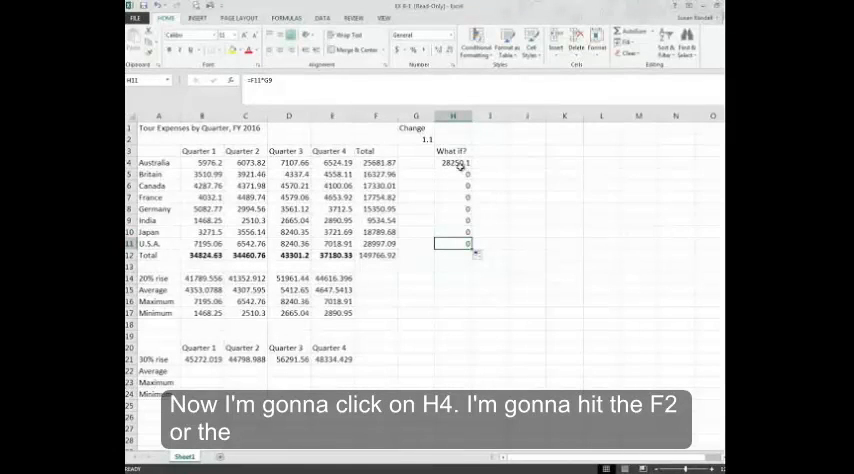
- Make H4's change reference absolute ($G$2), refill down to H11, and check Britain's result
click(453, 162)
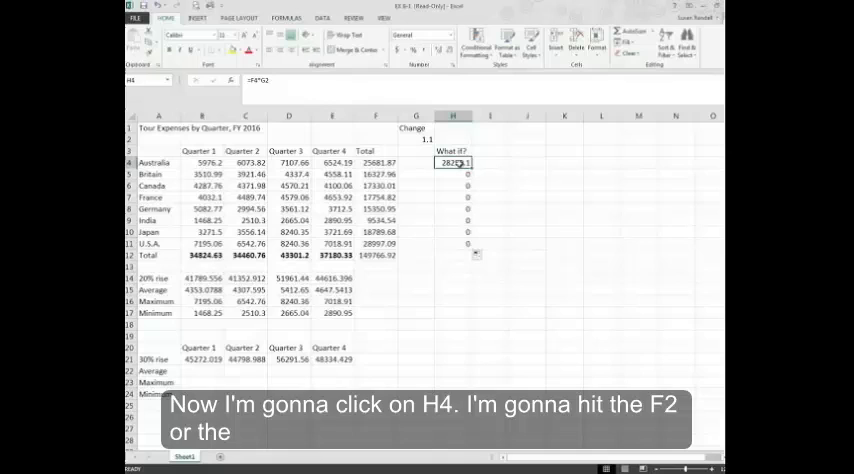
key(f2)
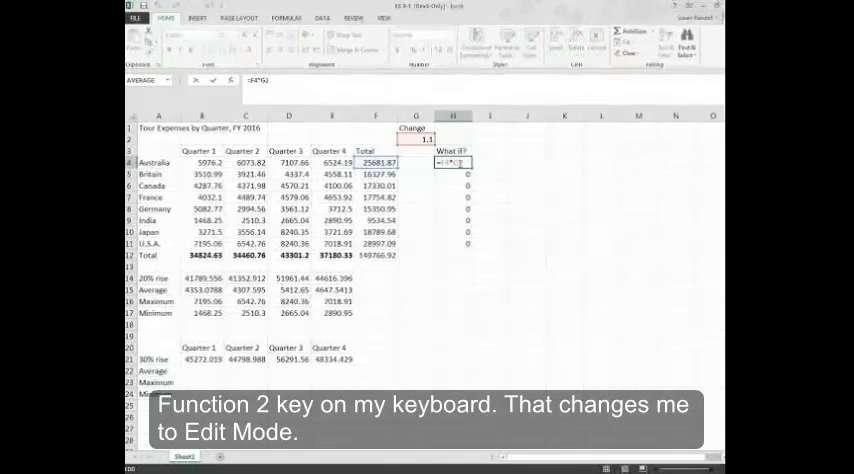
key(f2)
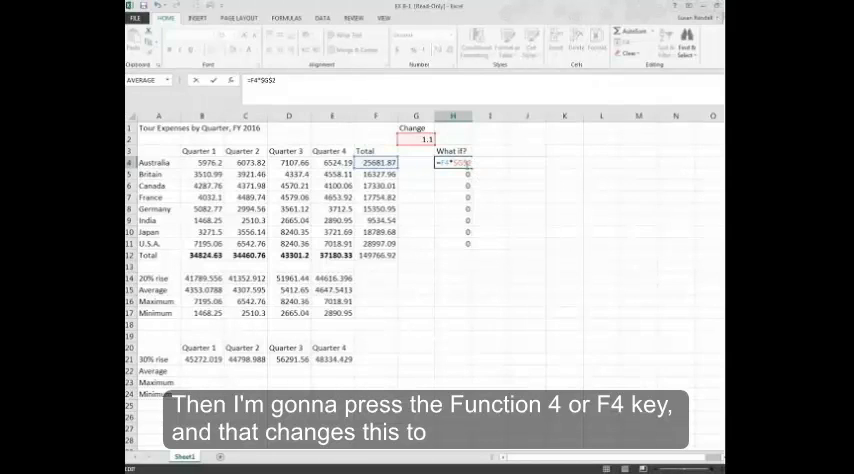
key(f4)
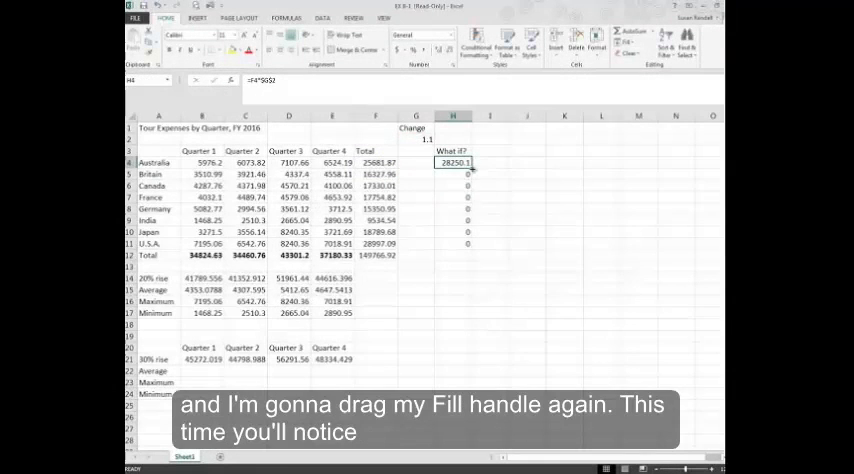
drag(453, 162, 453, 243)
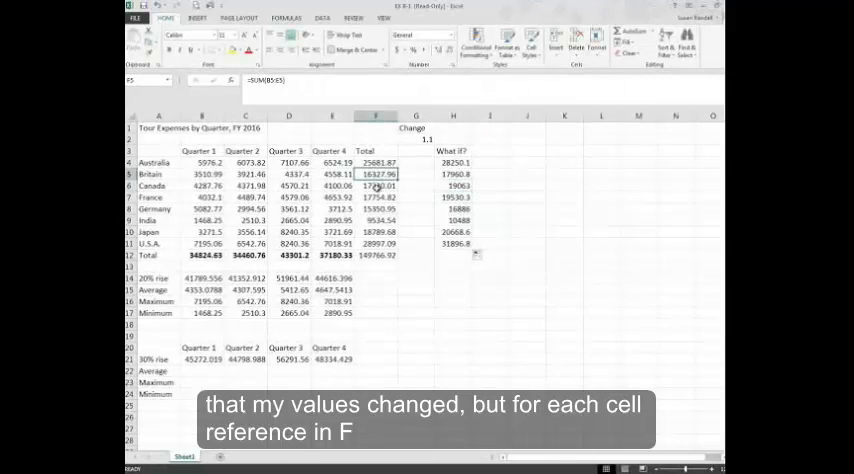
click(452, 161)
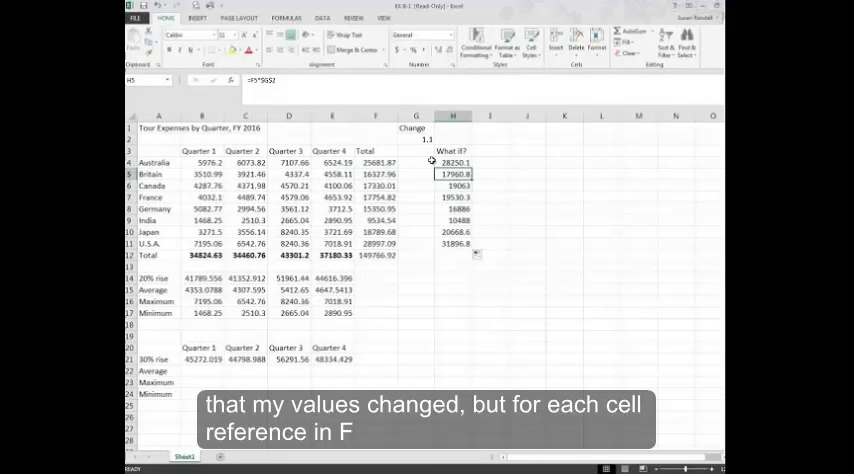